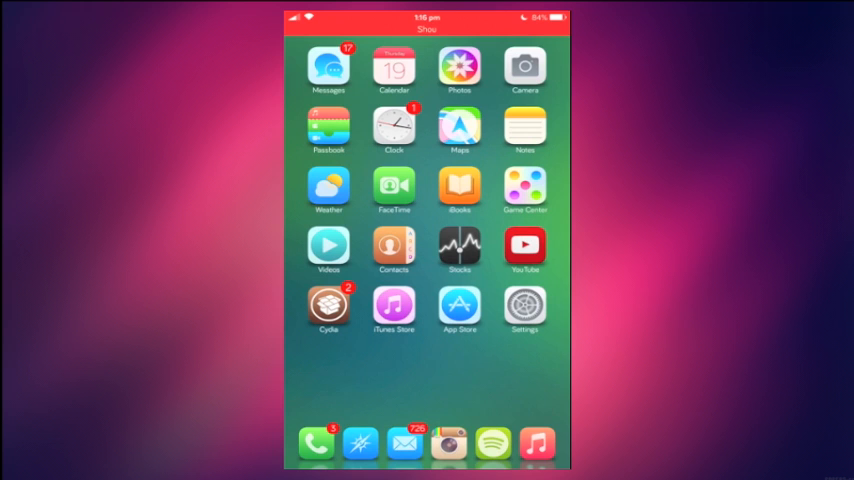
Launch Cydia from the Home Screen.
{"action": "left_click", "coordinate": [328, 305]}
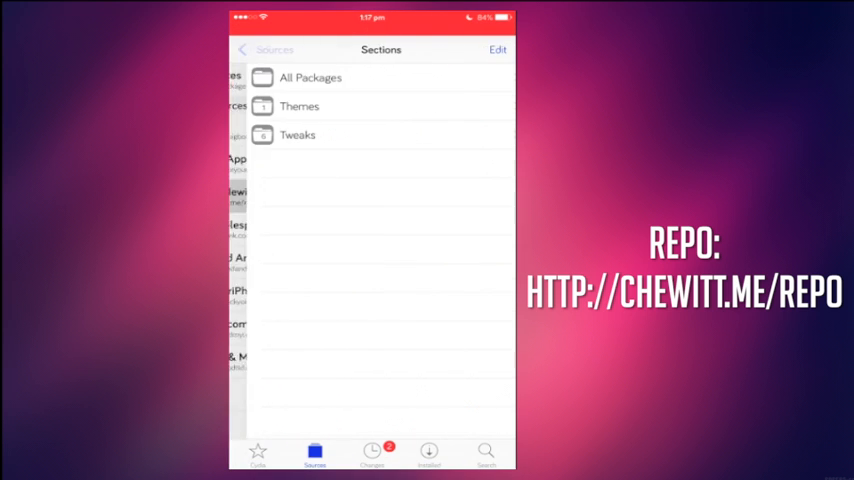
Show All Packages from the added source and select the Message Customizer package.
{"action": "left_click", "coordinate": [310, 77]}
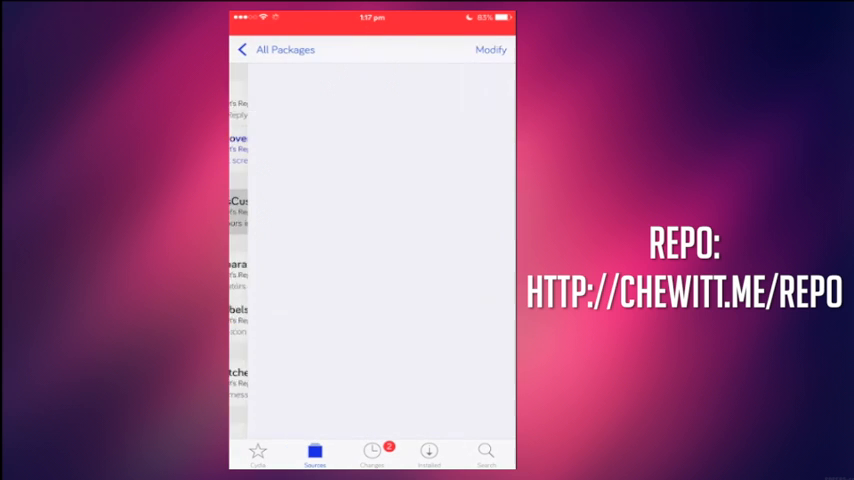
{"action": "left_click", "coordinate": [238, 210]}
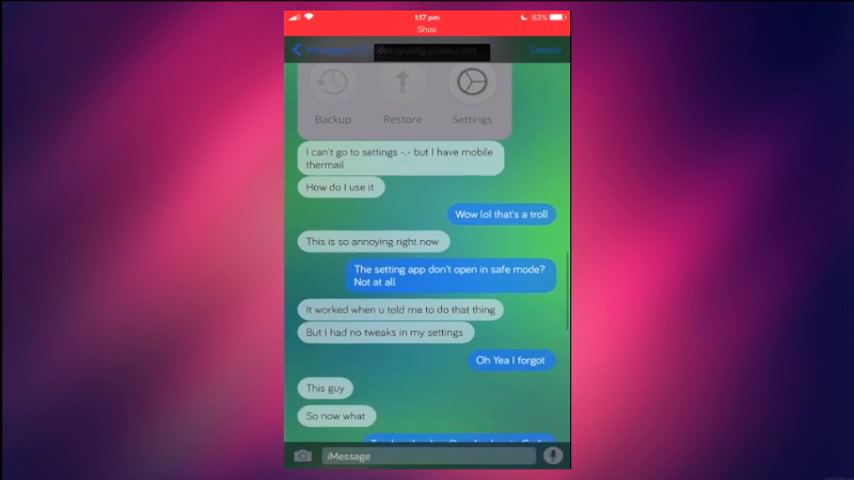
{"action": "scroll", "scroll_direction": "down", "scroll_amount": 3}
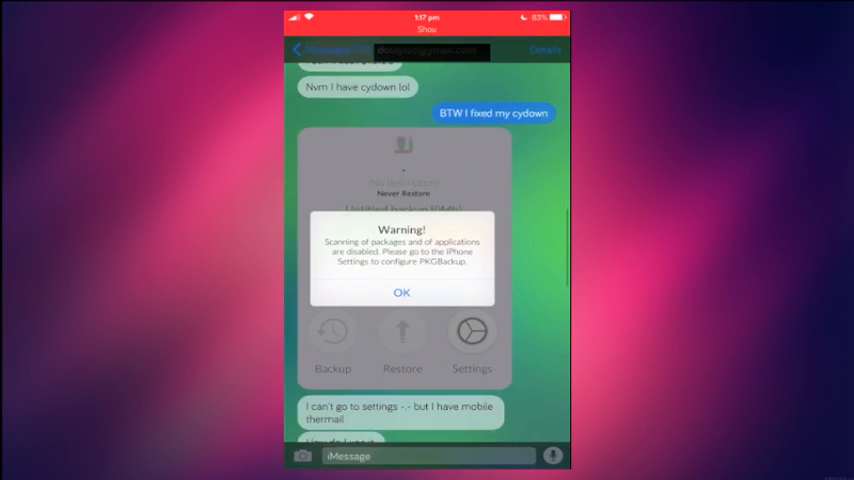
{"action": "left_click", "coordinate": [401, 292]}
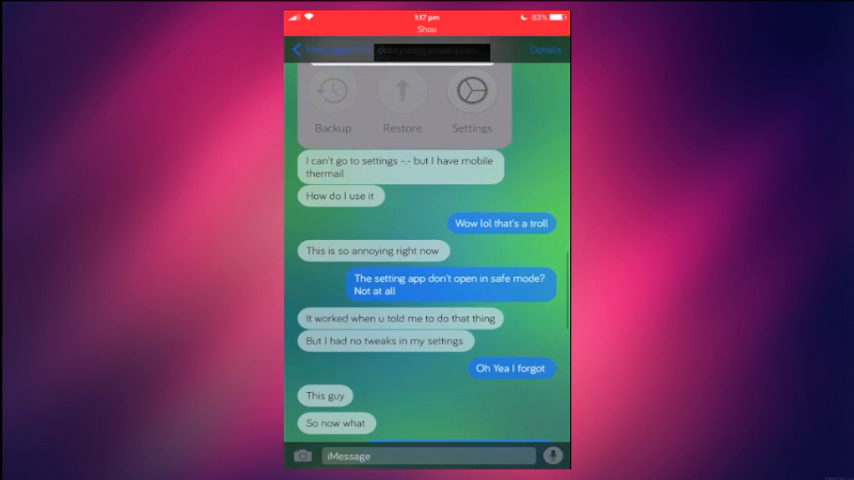